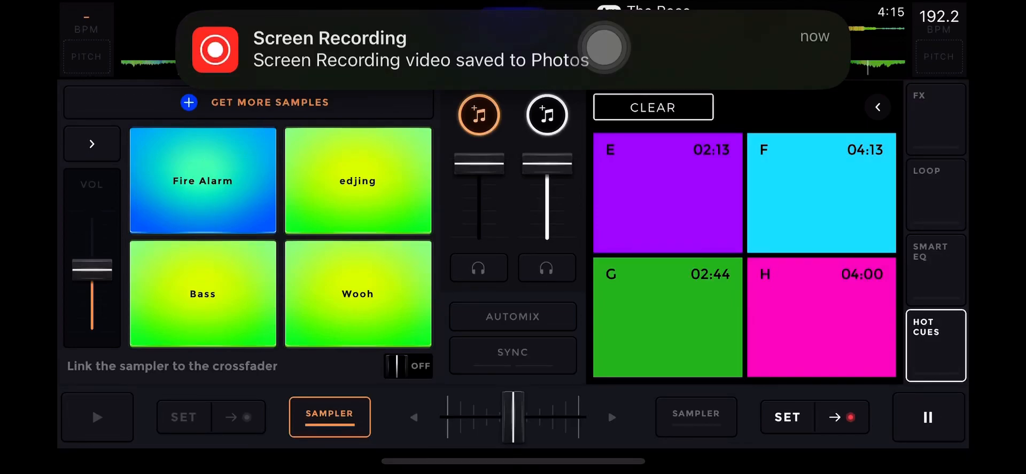
# - Alternate between the effects panel and hot cue pads, ending on cue pads A–D
pyautogui.click(935, 118)
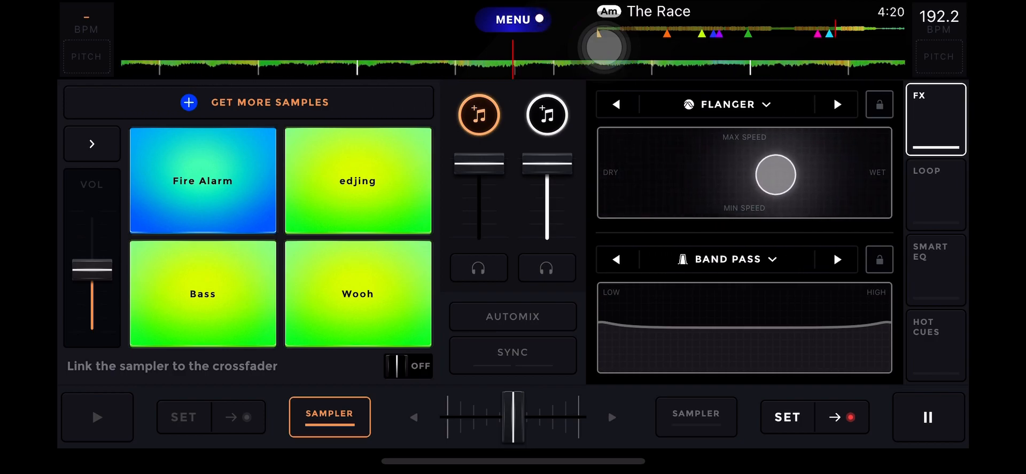
pyautogui.click(937, 346)
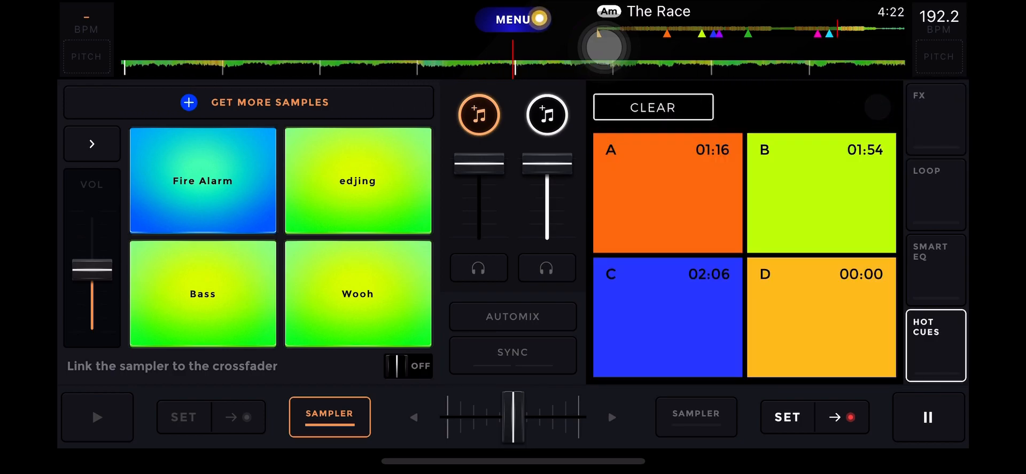
pyautogui.click(936, 118)
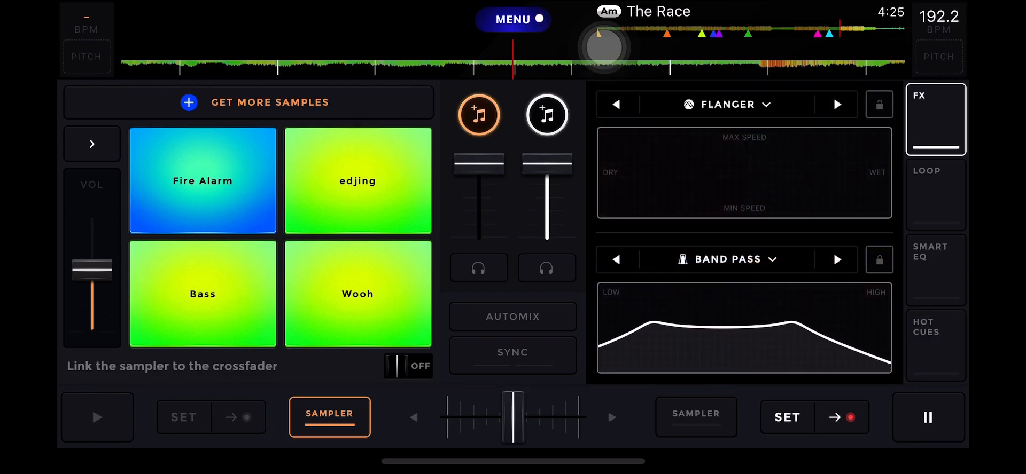
pyautogui.click(936, 347)
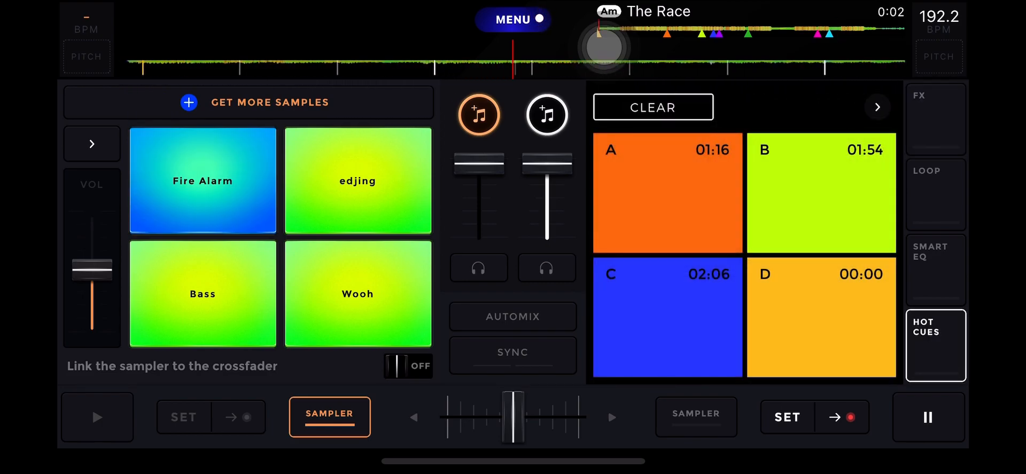
# - Enable the right deck's sampler, page to the next sample pack and trigger a sample
pyautogui.click(695, 417)
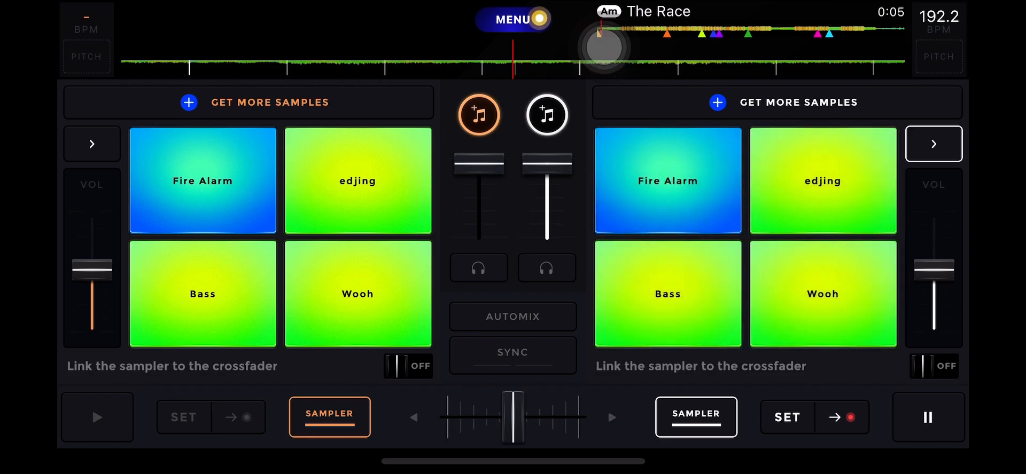
pyautogui.click(934, 144)
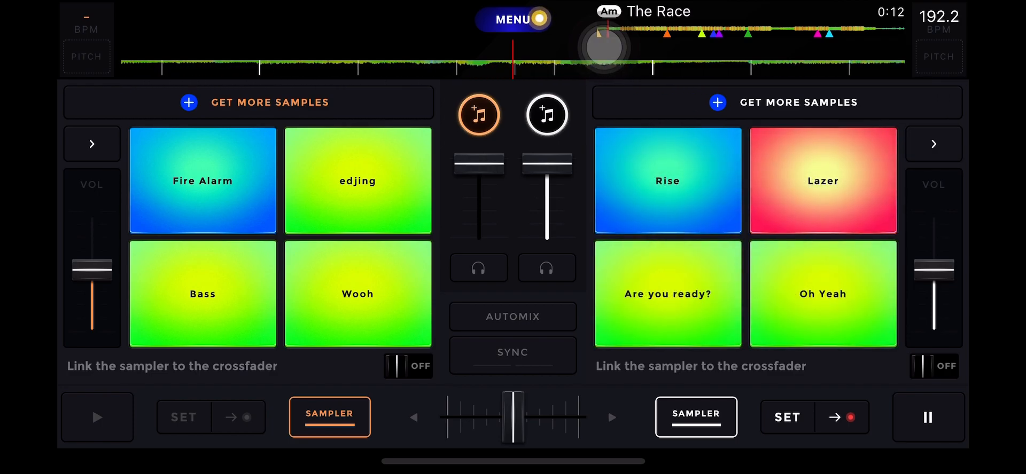
pyautogui.click(822, 295)
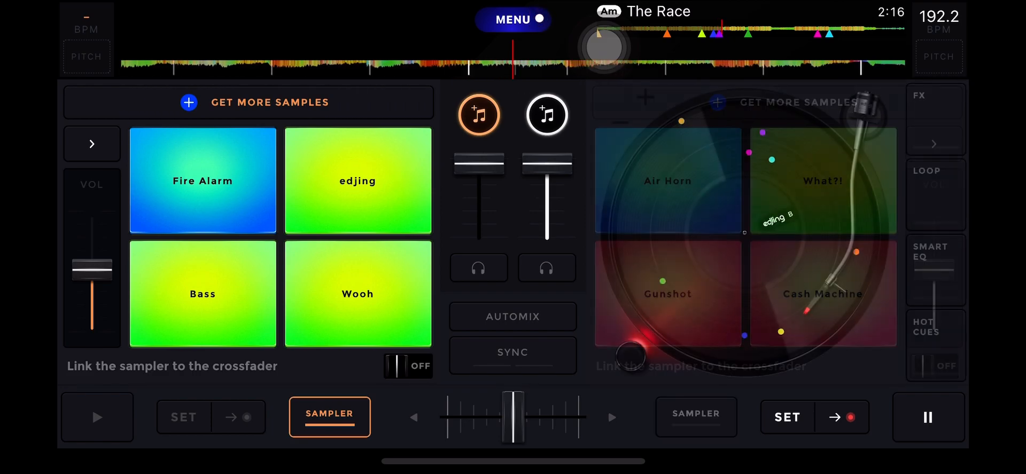
# - Switch the right deck to effects and engage the Flanger XY pad
pyautogui.click(936, 119)
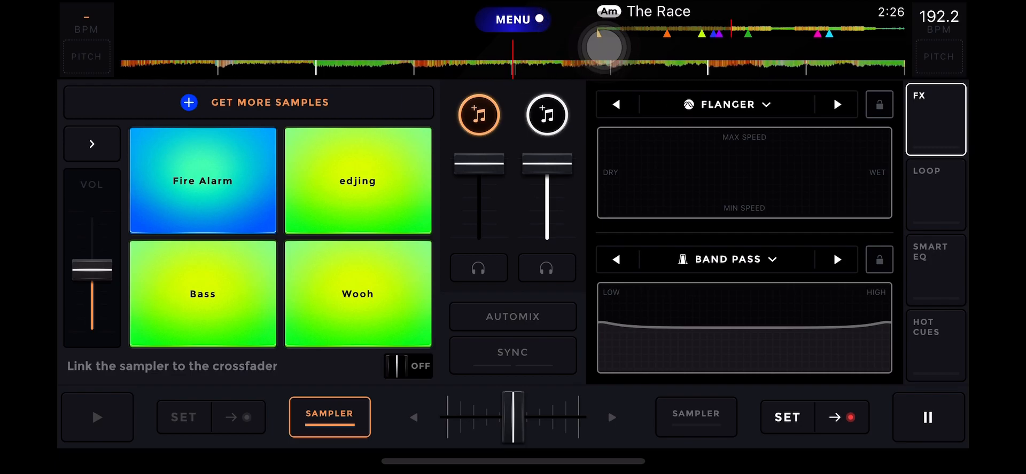
pyautogui.click(646, 197)
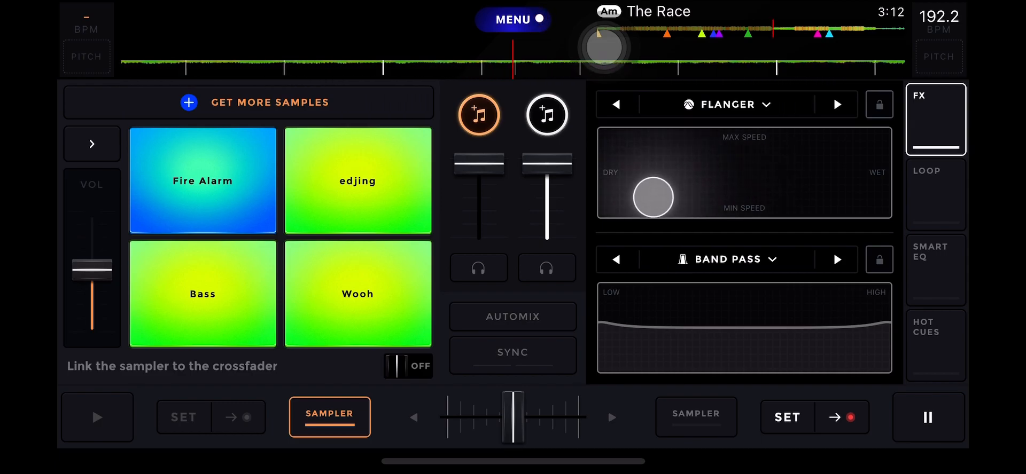
# - Sweep the Flanger toward the dry, slow end, then lower the tempo to 157.3 BPM
pyautogui.moveTo(651, 197); pyautogui.dragTo(690, 188)
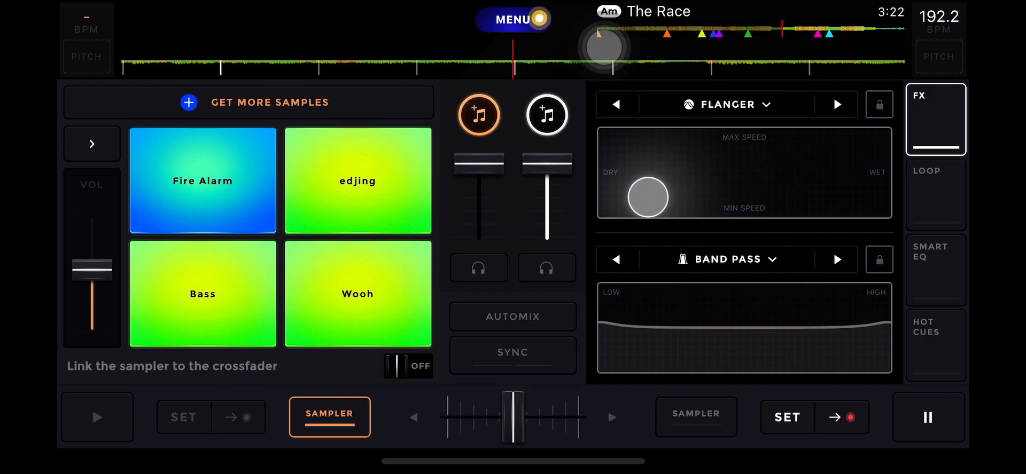
pyautogui.moveTo(648, 198); pyautogui.dragTo(678, 198)
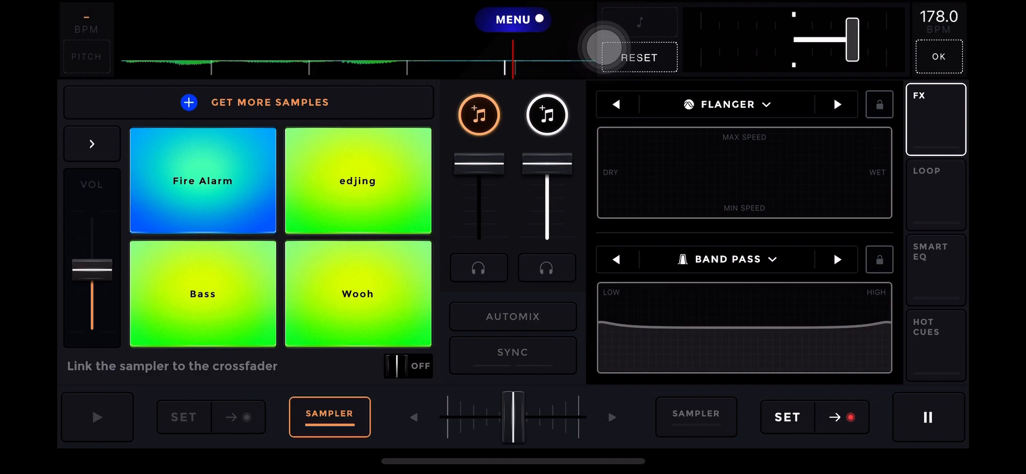
pyautogui.moveTo(848, 37); pyautogui.dragTo(800, 38)
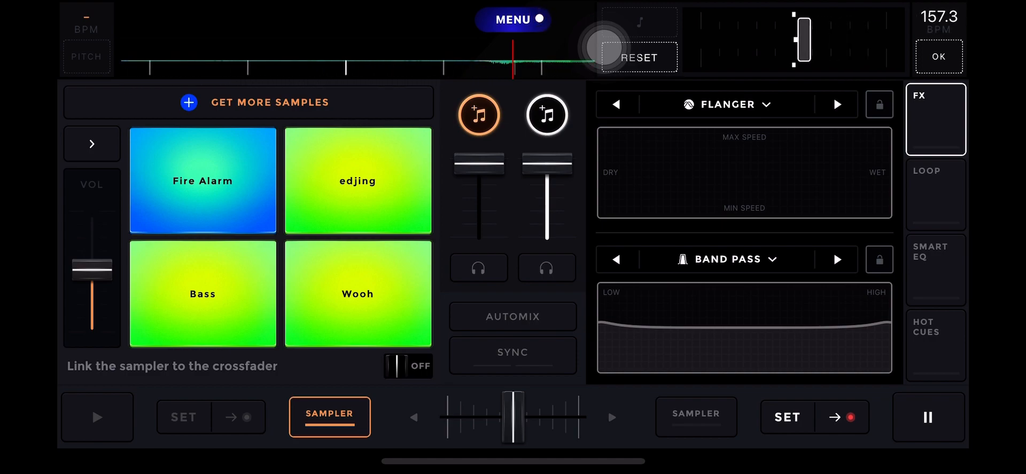